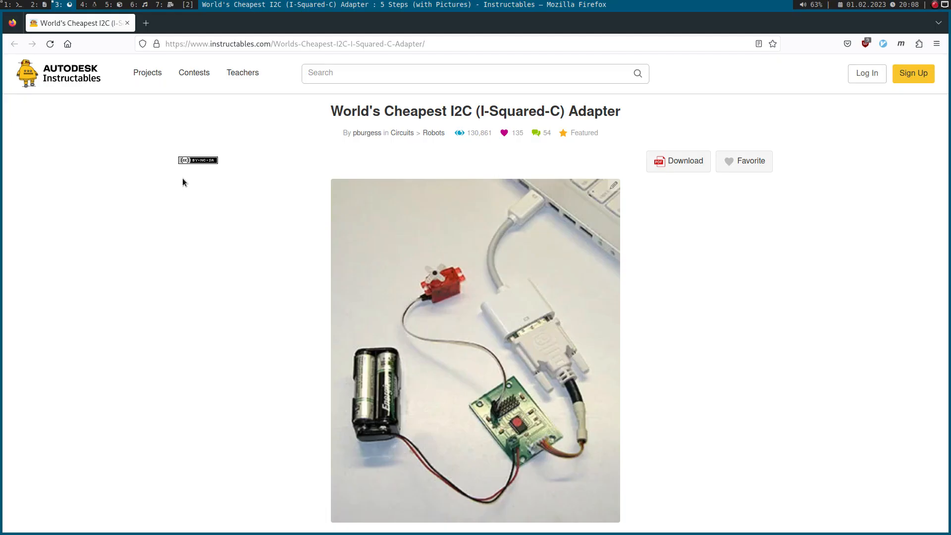
{"action": "mouse_move", "coordinate": [402, 136]}
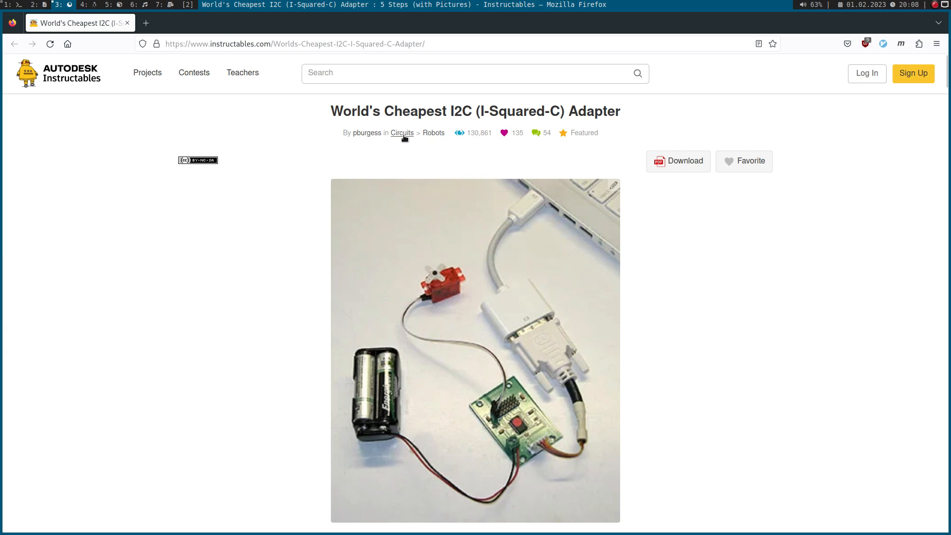
{"action": "mouse_move", "coordinate": [374, 147]}
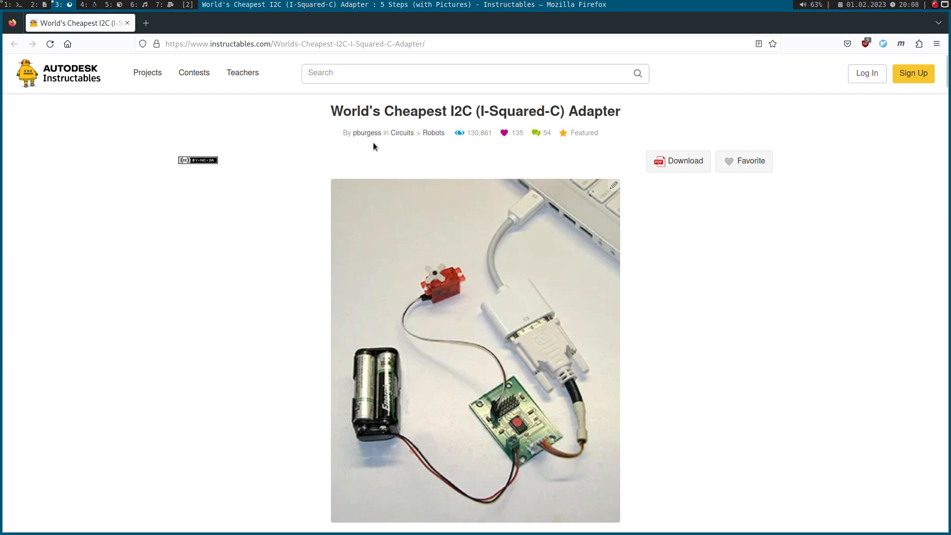
{"action": "mouse_move", "coordinate": [547, 371]}
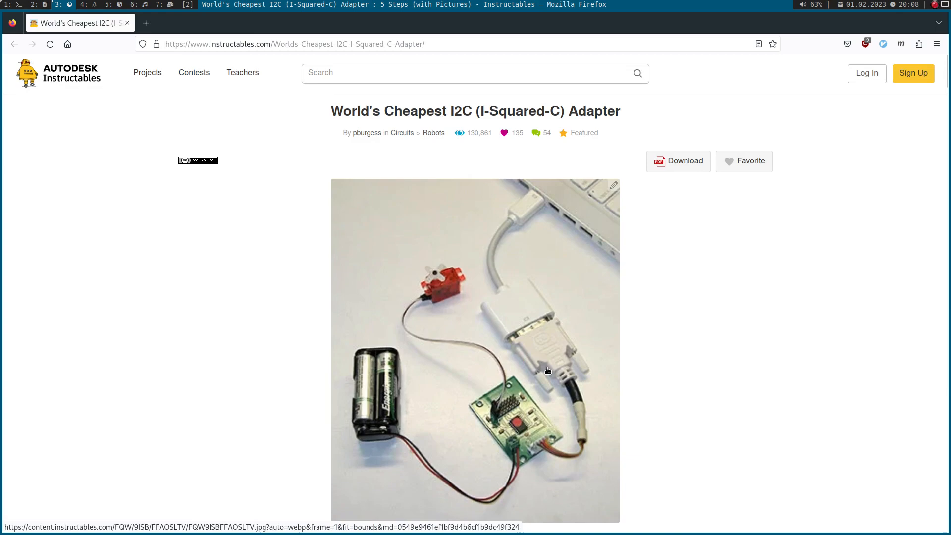
Scroll the article down to Step 3 with the VGA, DVI and HDMI pinout diagrams.
{"action": "scroll", "scroll_direction": "down", "scroll_amount": 3}
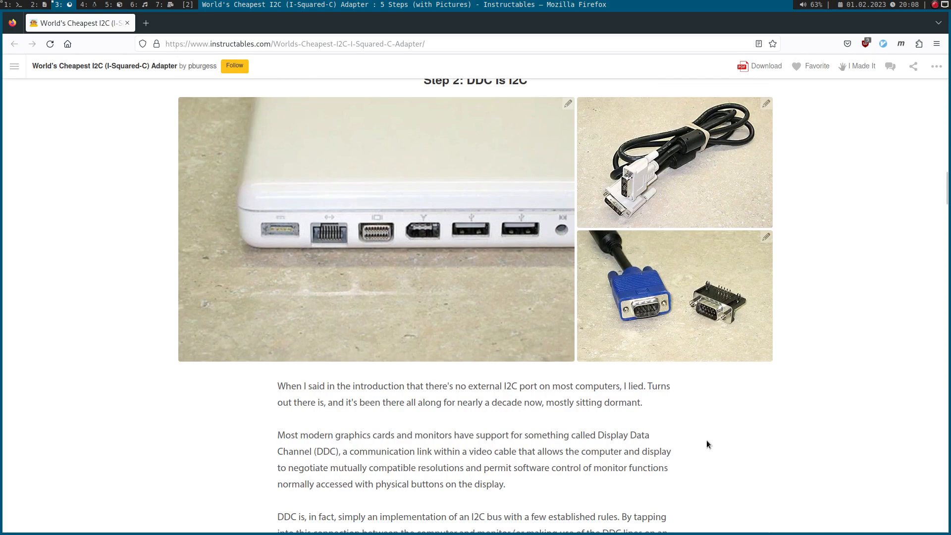
{"action": "scroll", "scroll_direction": "down", "scroll_amount": 3}
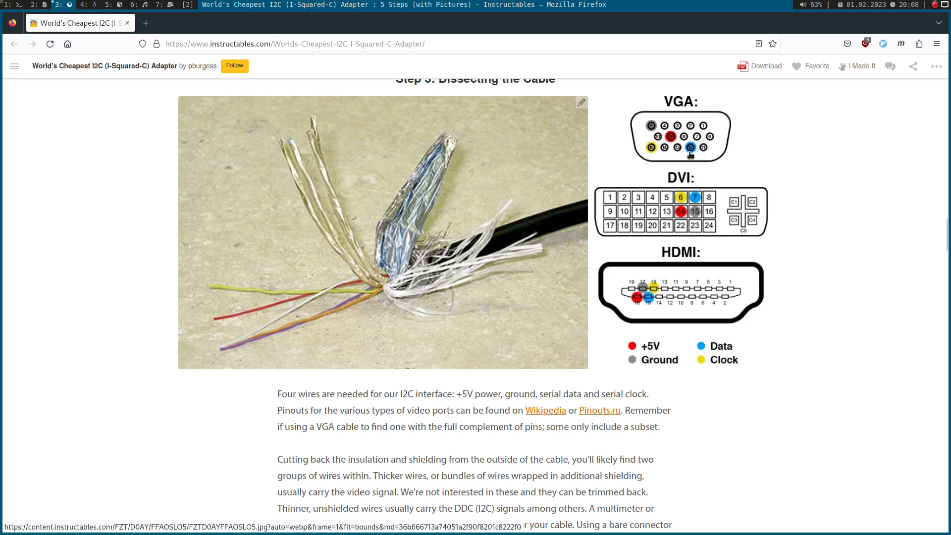
{"action": "mouse_move", "coordinate": [685, 153]}
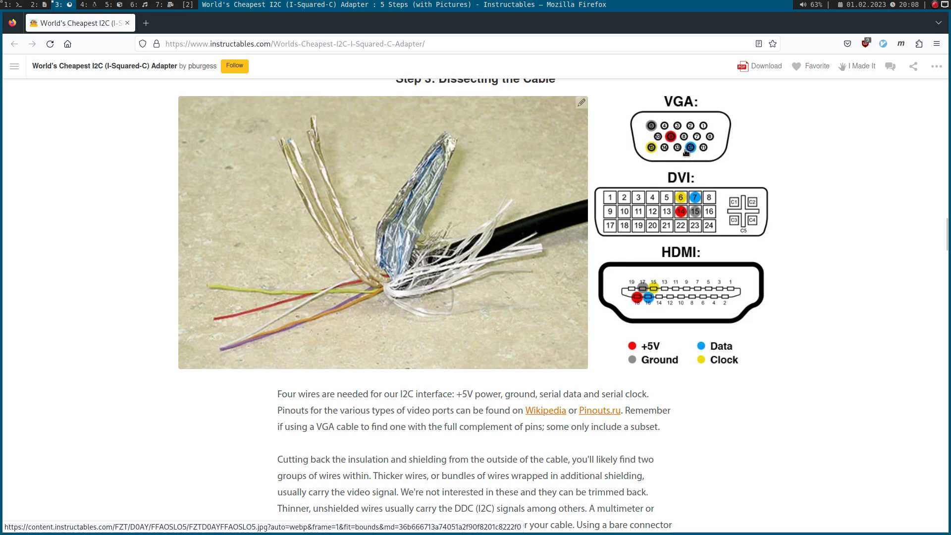
{"action": "mouse_move", "coordinate": [697, 156]}
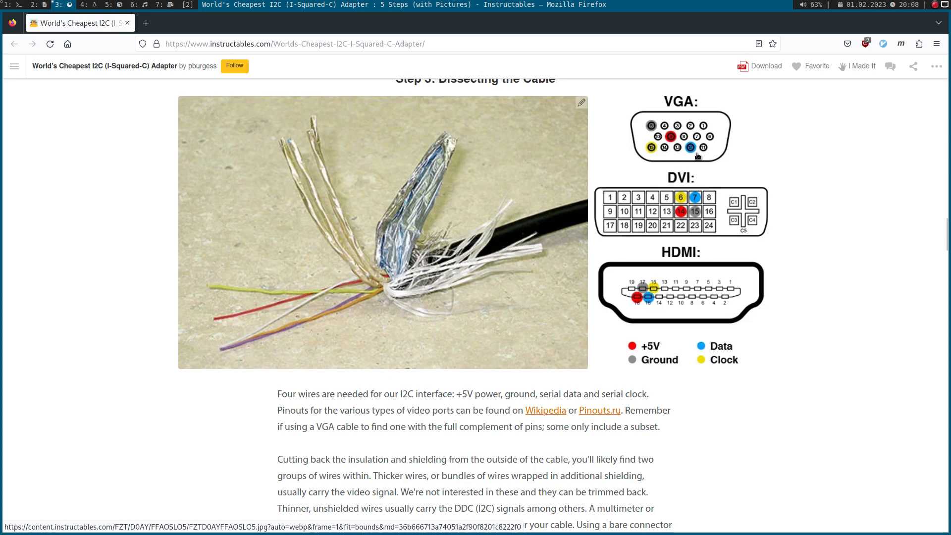
{"action": "mouse_move", "coordinate": [684, 130]}
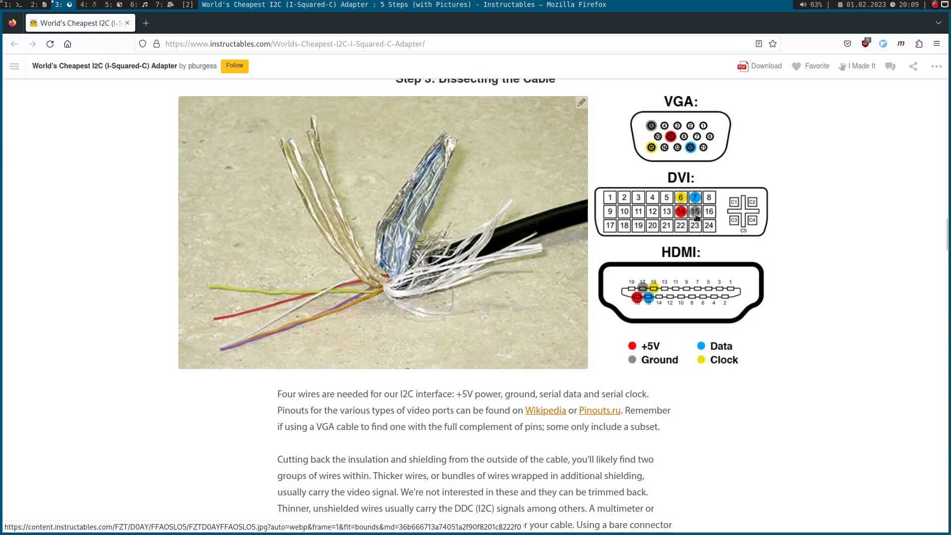
{"action": "scroll", "scroll_direction": "down", "scroll_amount": 3}
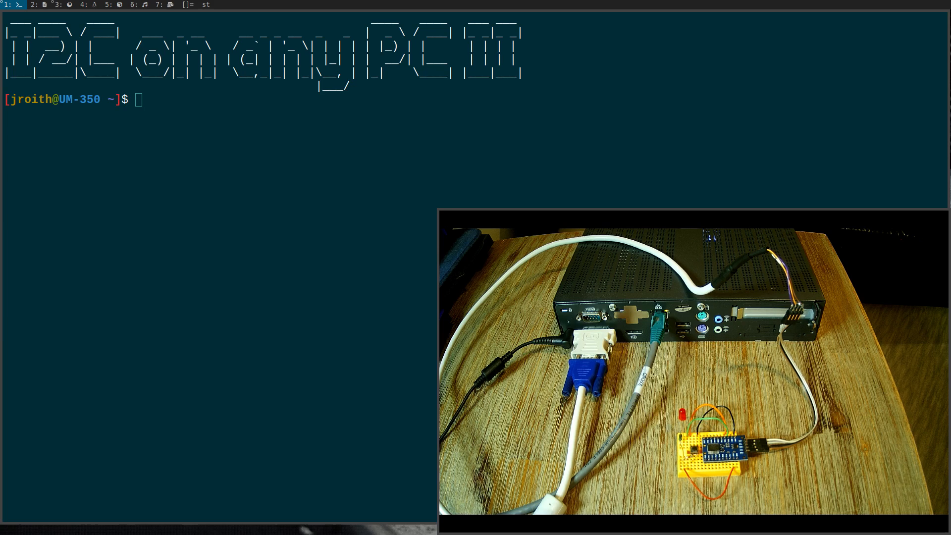
{"action": "type", "text": "ssh root@192.168.0.10"}
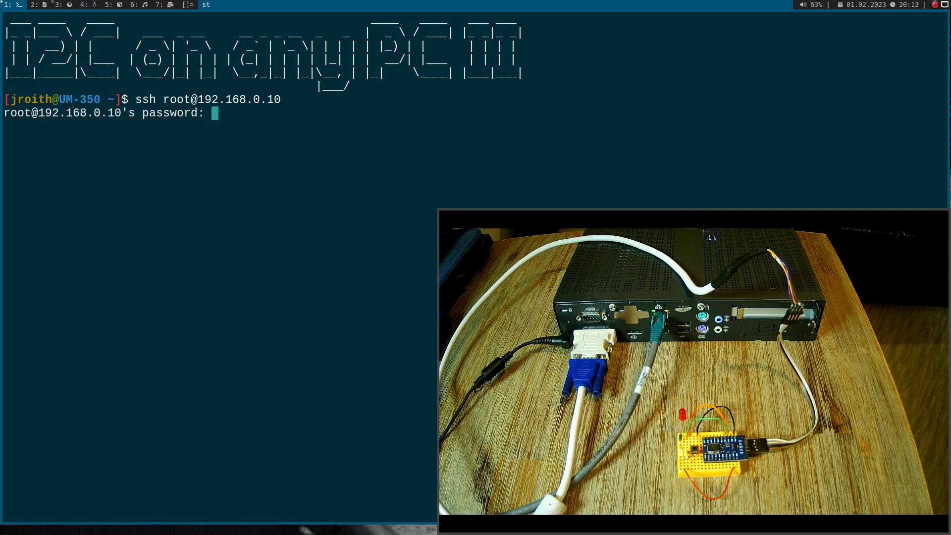
{"action": "key", "text": "Return"}
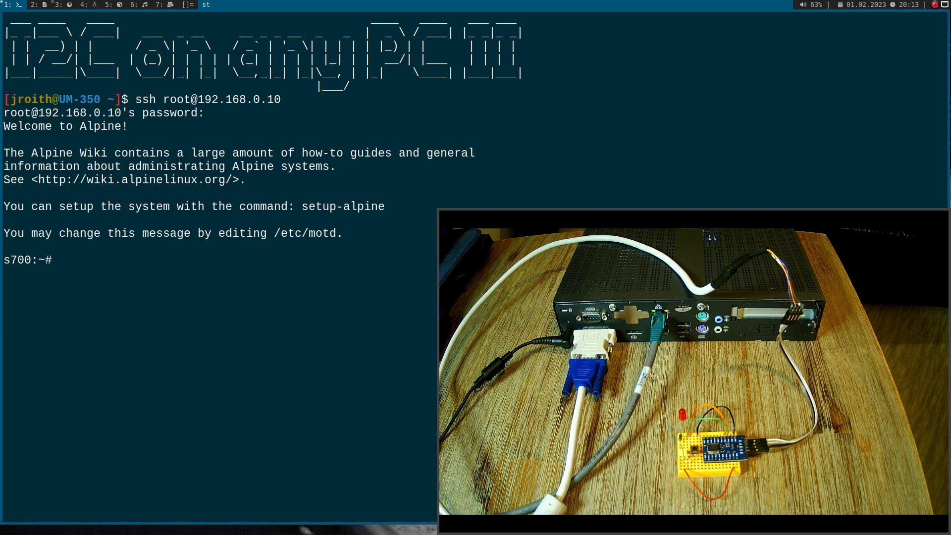
{"action": "type", "text": "modprobe"}
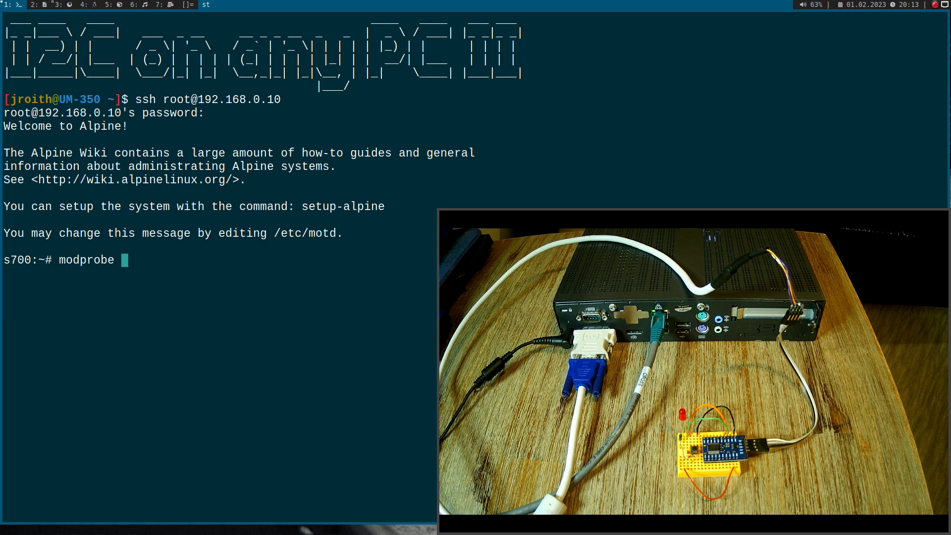
Load the i2c-dev module and list buses with i2cdetect -l, pointing out Radeon bus i2c-6.
{"action": "type", "text": "i2c-dev"}
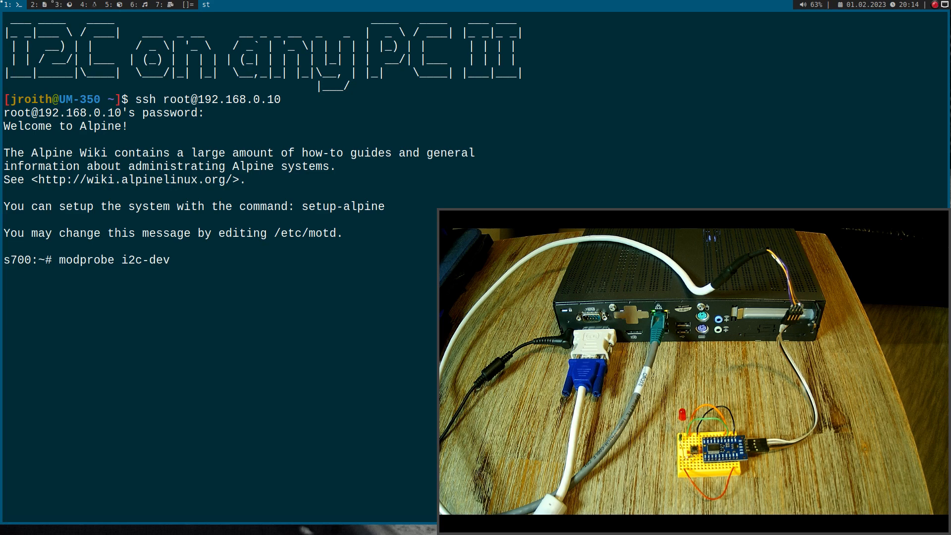
{"action": "type", "text": "i2cdetect -l"}
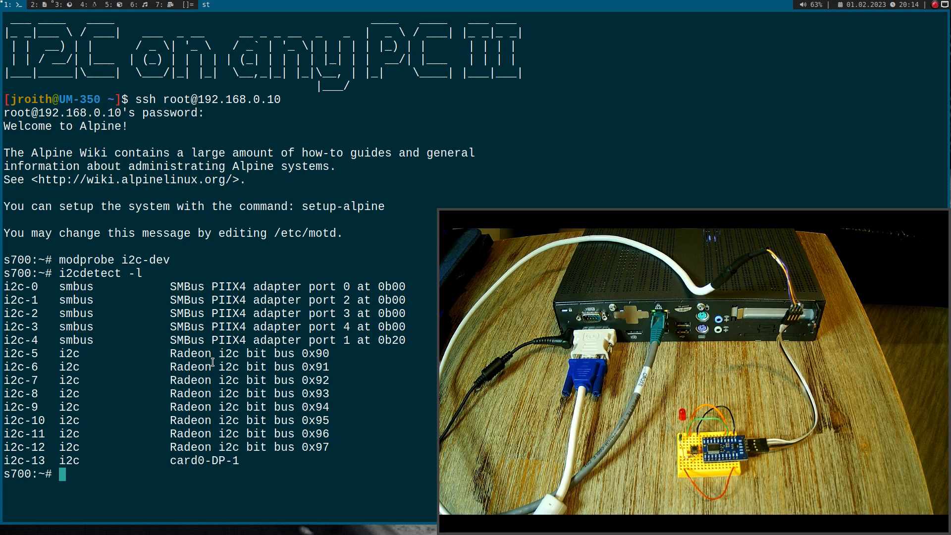
{"action": "double_click", "coordinate": [22, 367]}
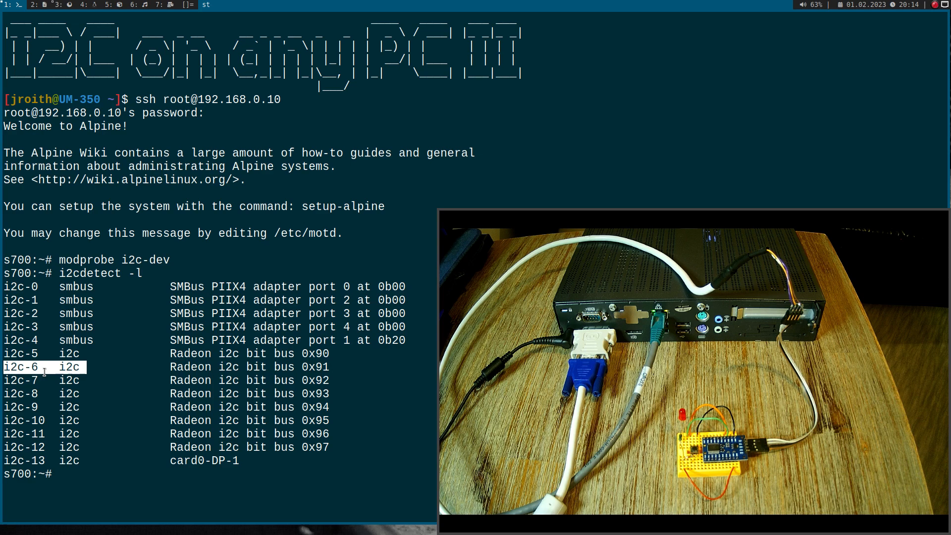
Scan bus 6 with i2cdetect -y 6, revealing a device at address 0x20.
{"action": "type", "text": "i2cdetect -y 6"}
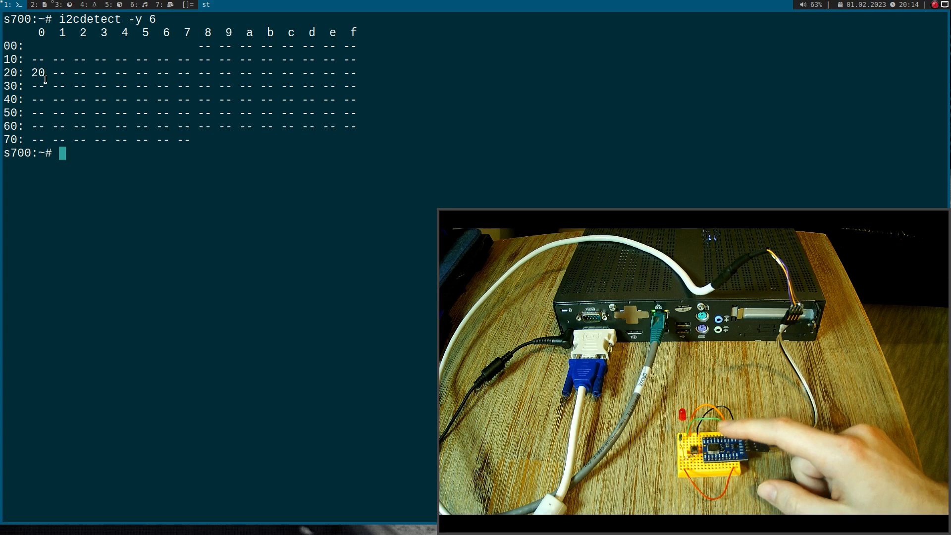
{"action": "type", "text": "i2cset -y 6"}
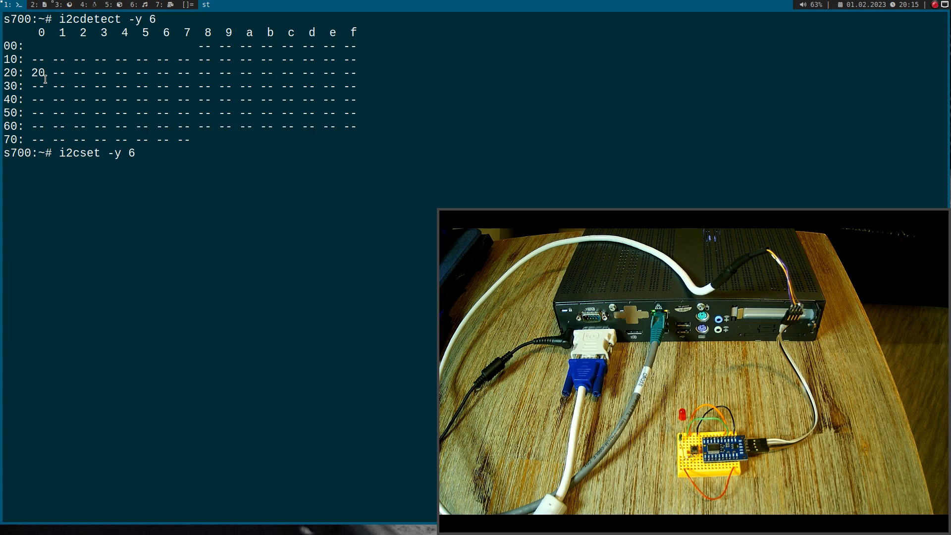
Write 0x0 to registers 0x3 and 0x2 of device 0x20 on bus 6 with i2cset, then begin an i2cget read.
{"action": "type", "text": "0x20 0x3 0x0"}
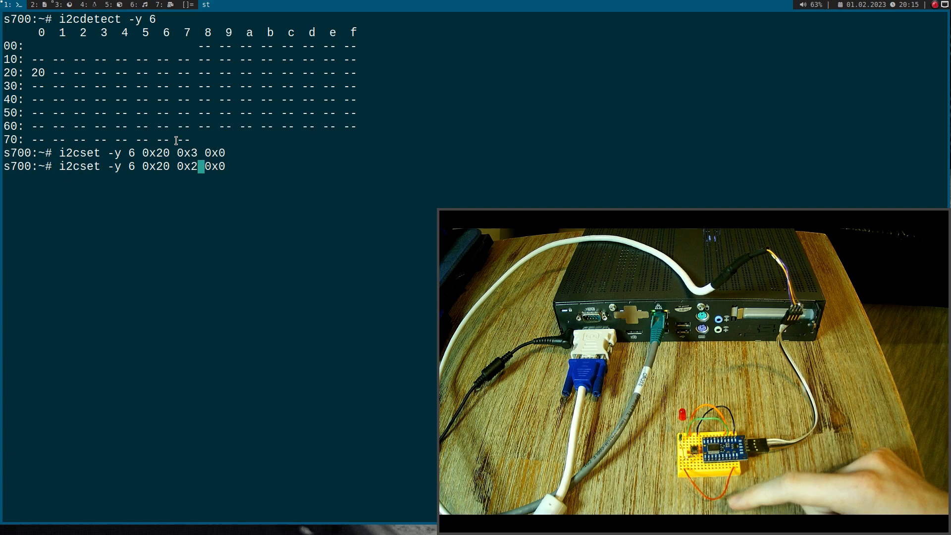
{"action": "key", "text": "Return"}
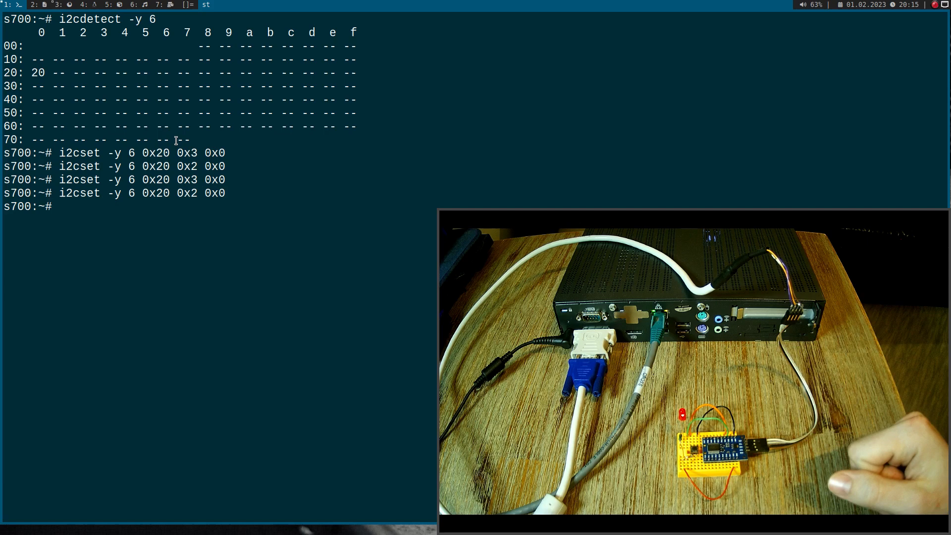
{"action": "type", "text": "i2cget -y 6 0x"}
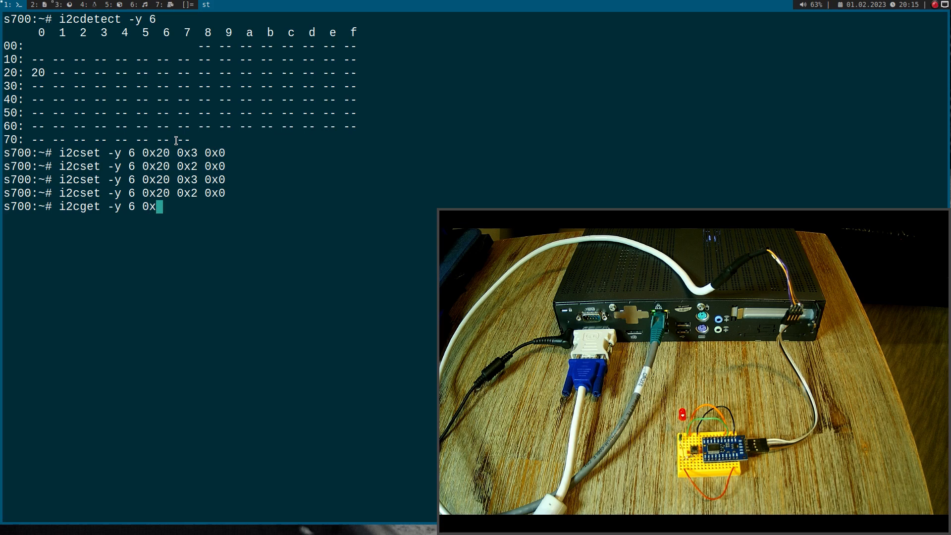